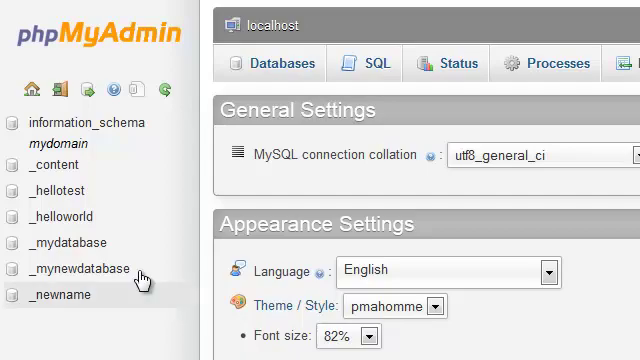
# - Open the mydomain_content database from the sidebar to list its WordPress tables
pyautogui.click(68, 164)
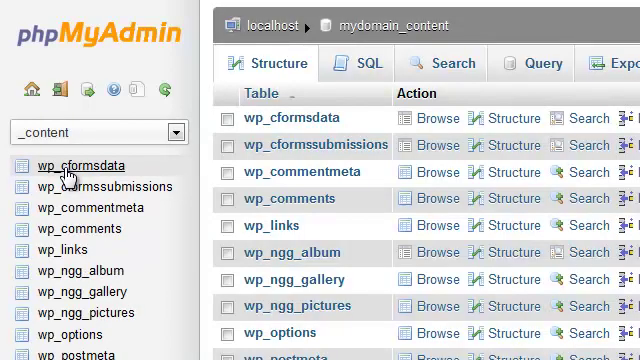
pyautogui.moveTo(68, 334)
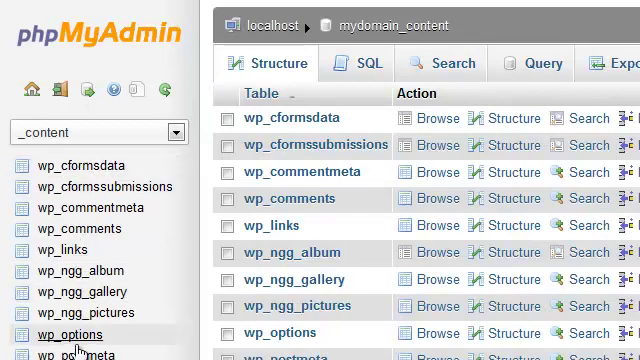
pyautogui.moveTo(444, 172)
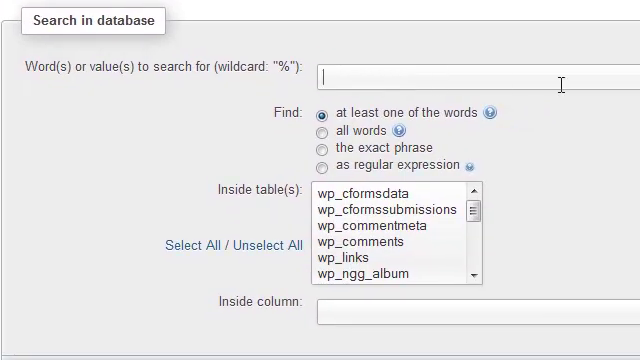
# - Enter the search term 'hello, world', trying all-words, exact-phrase and regex options before settling on 'at least one of the words'
pyautogui.write('hello, world')
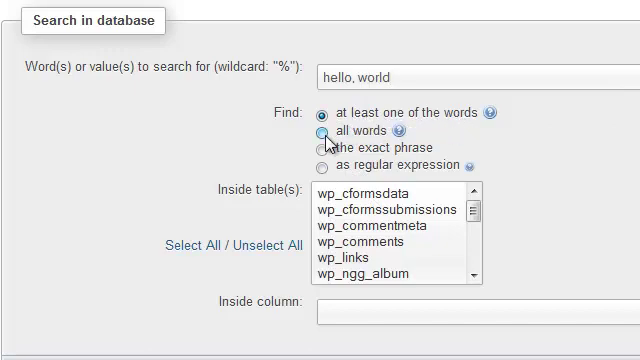
pyautogui.click(322, 132)
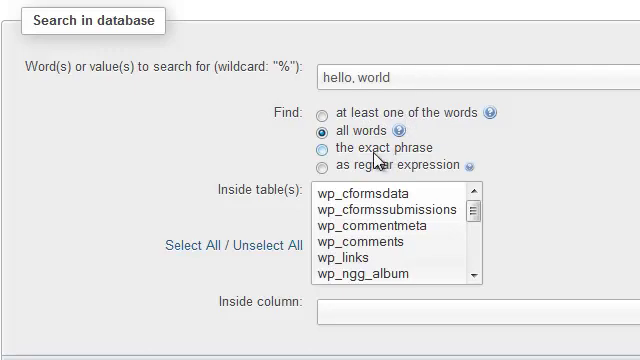
pyautogui.click(324, 148)
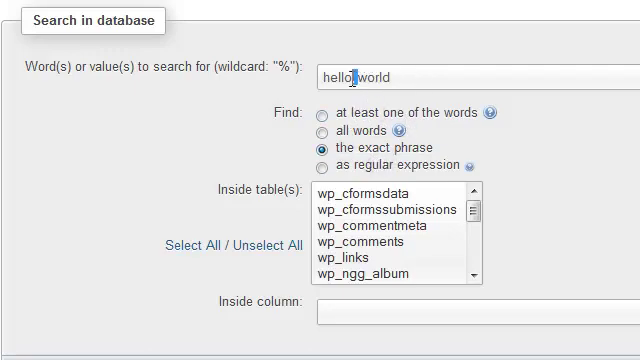
pyautogui.press('Backspace')
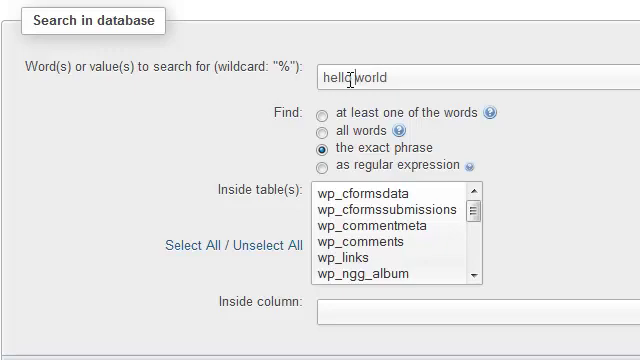
pyautogui.write(',')
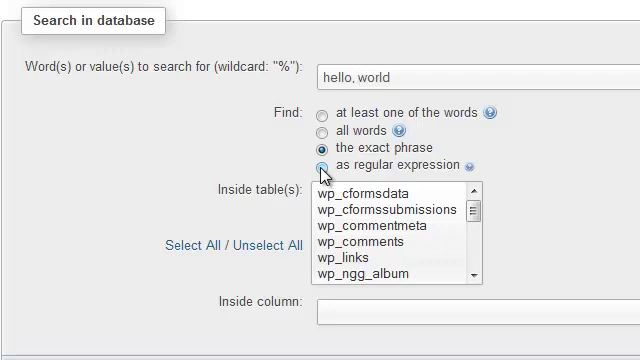
pyautogui.click(320, 164)
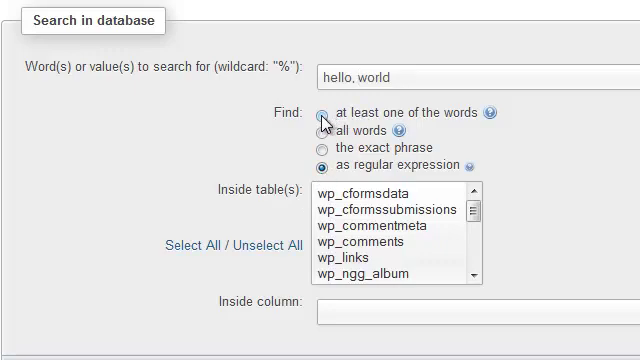
pyautogui.click(324, 112)
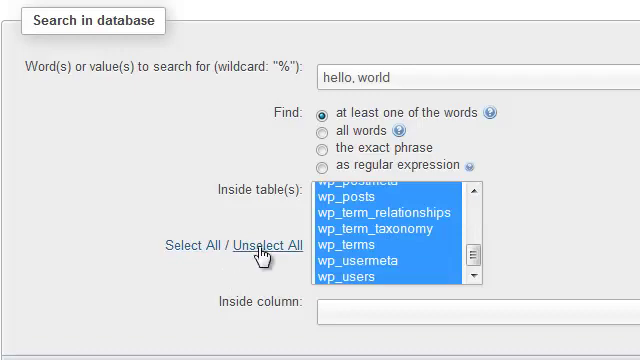
# - Clear and review the Inside table(s) selection to choose which tables the search covers
pyautogui.click(260, 248)
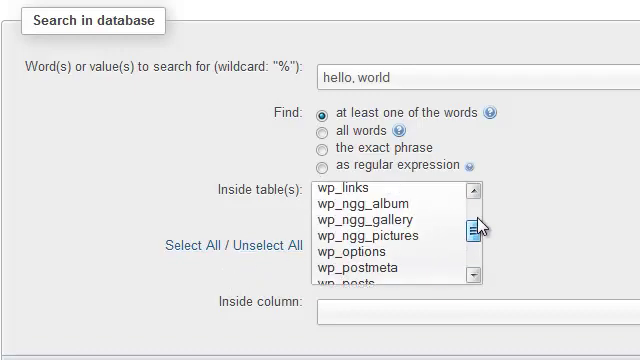
pyautogui.scroll(3)
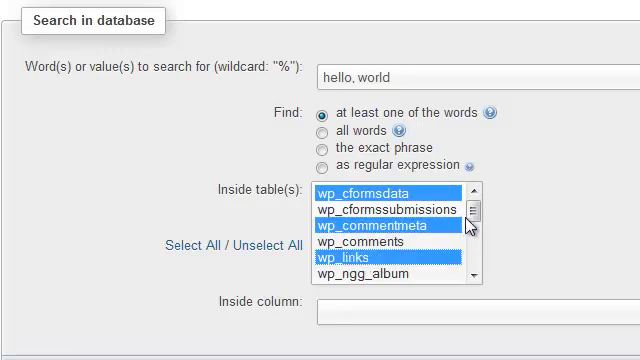
pyautogui.scroll(-3)
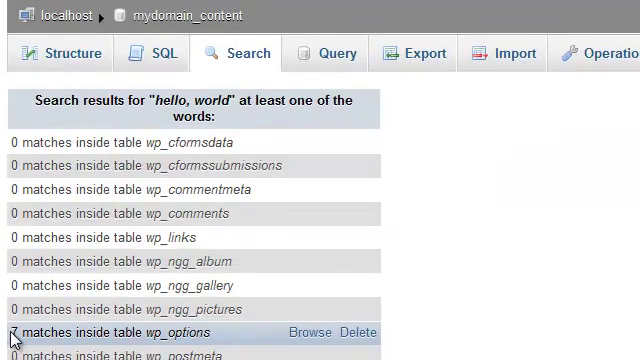
# - Review the per-table results: 268 matches, 259 in wp_posts, 7 in wp_options, 2 in wp_term_taxonomy
pyautogui.scroll(-3)
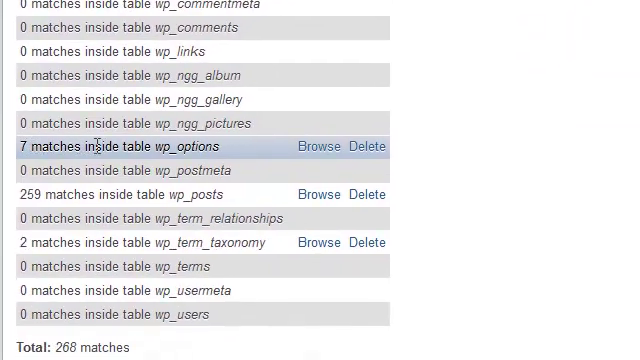
pyautogui.scroll(-3)
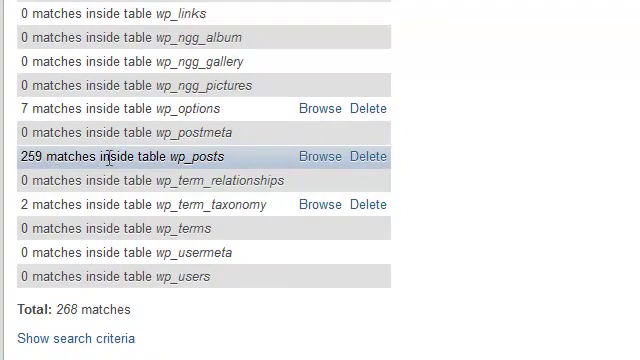
pyautogui.moveTo(228, 156)
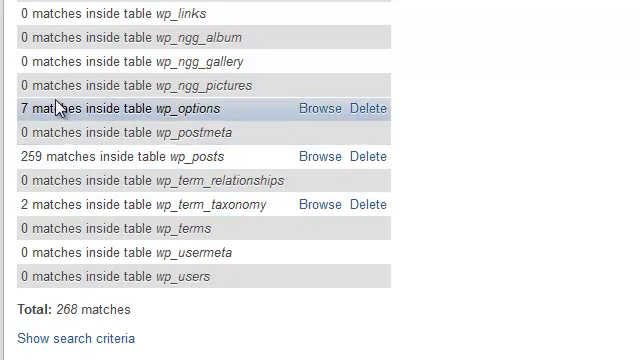
# - Browse the 7 matching wp_options rows listing transient feed and ngg option entries
pyautogui.click(308, 108)
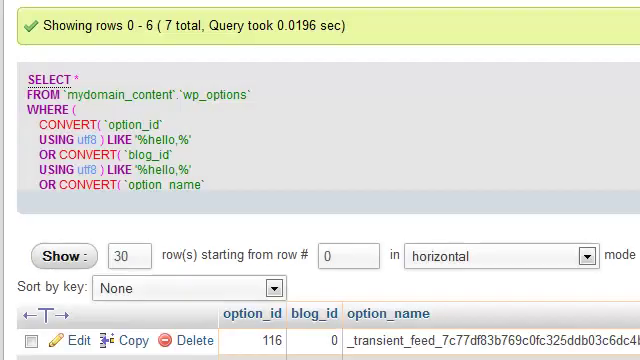
pyautogui.scroll(-3)
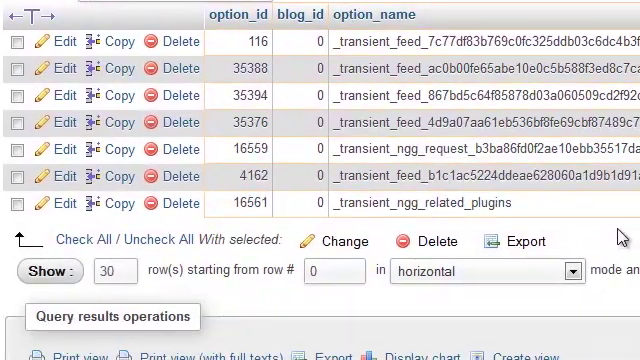